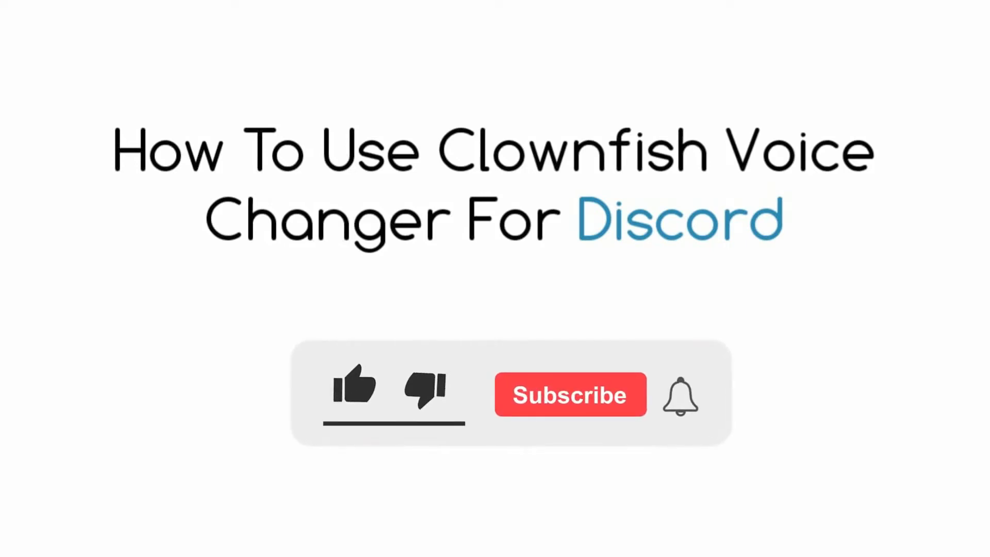
Bring up Chrome's Google results for 'clown fish voice changer' and scroll through them.
left_click(355, 387)
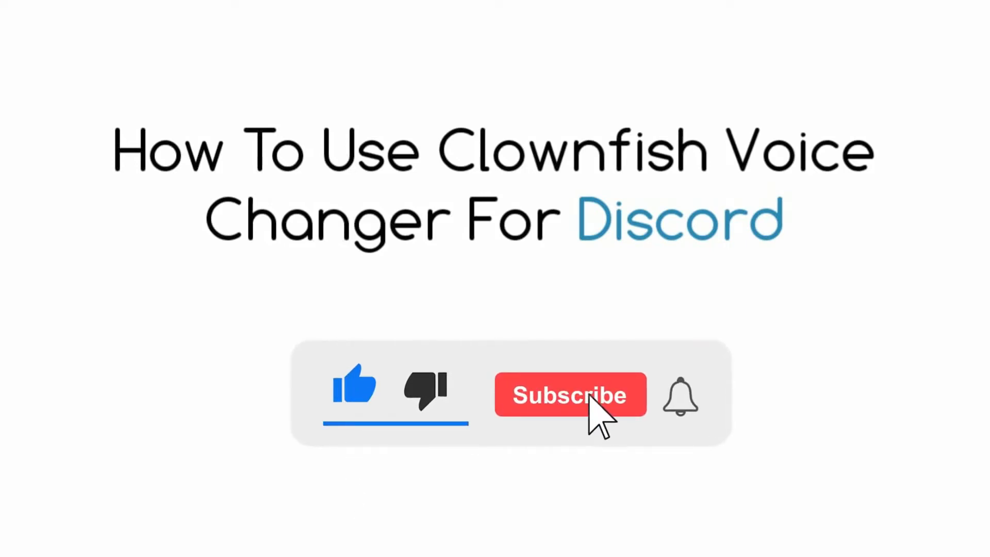
left_click(569, 395)
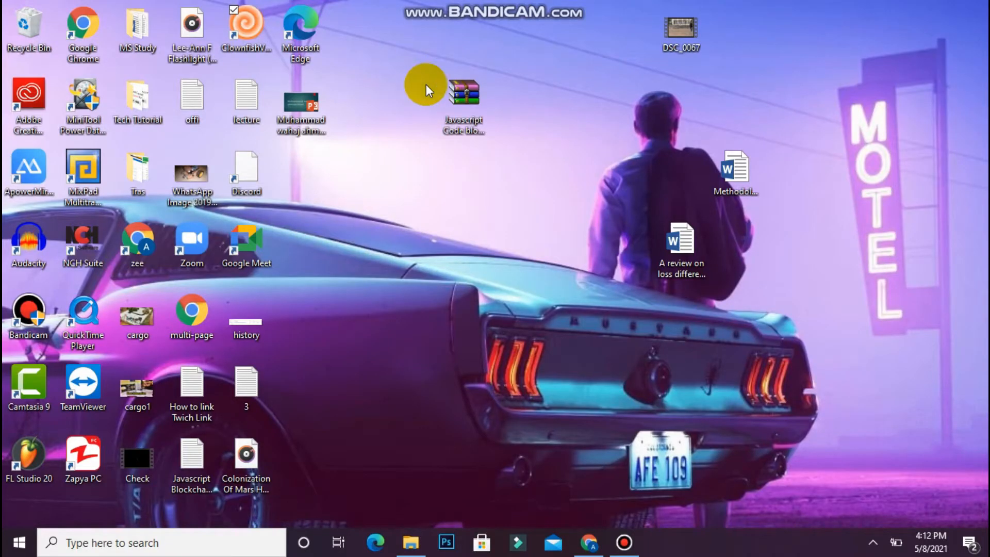
left_click(587, 542)
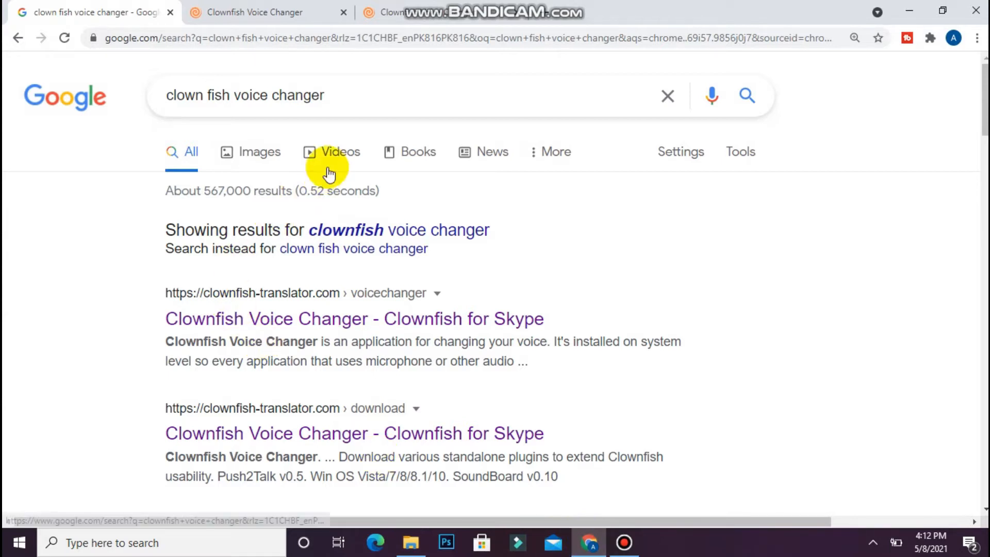
triple_click(245, 96)
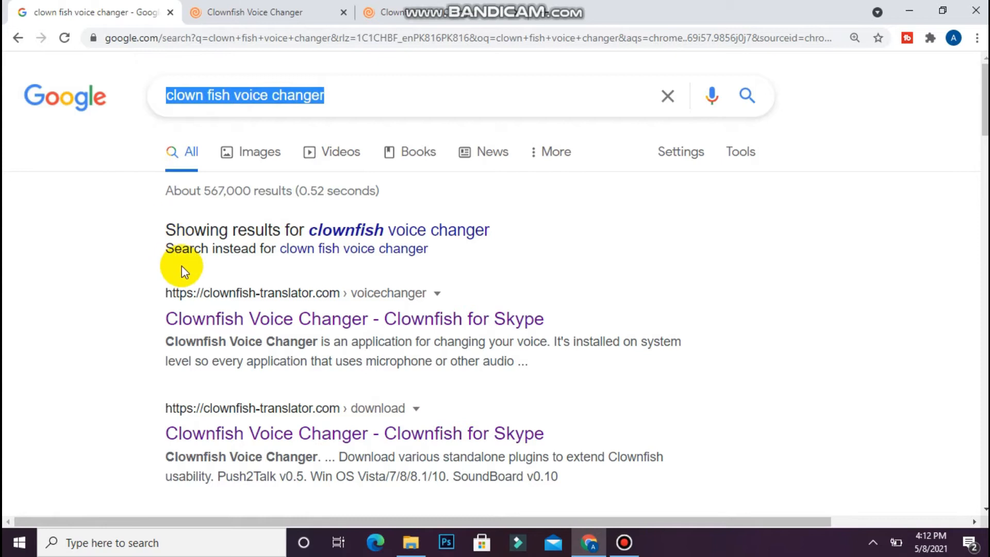
scroll("down", 3)
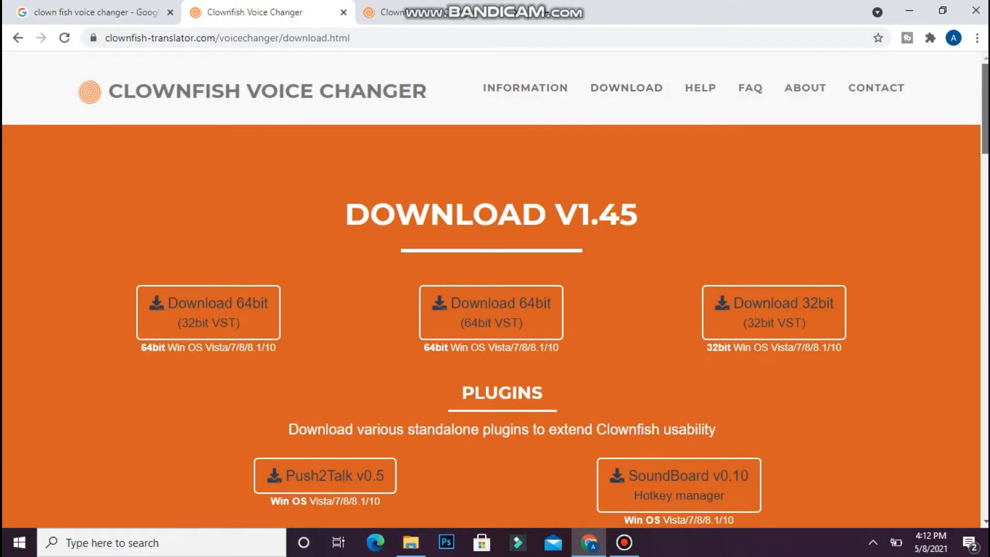
mouse_move(635, 101)
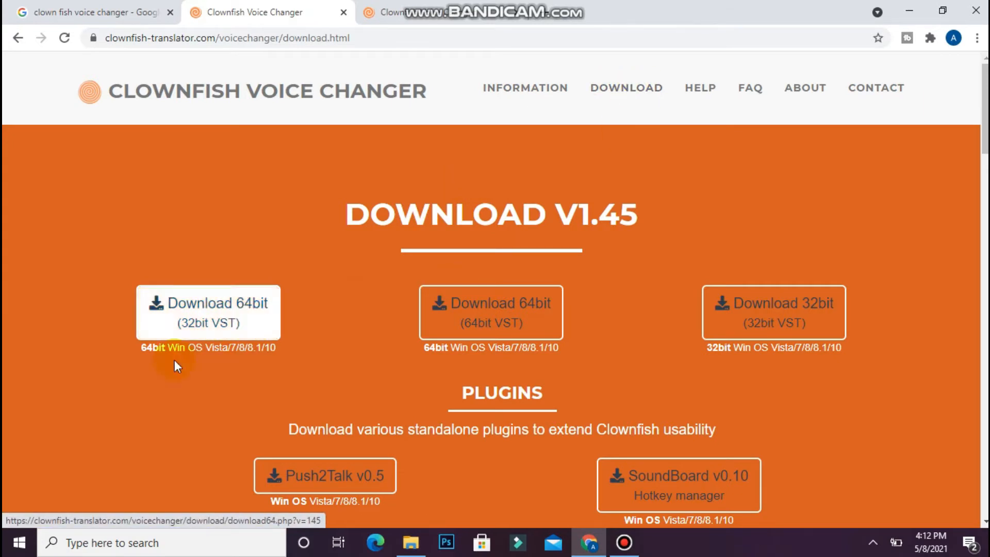
mouse_move(726, 331)
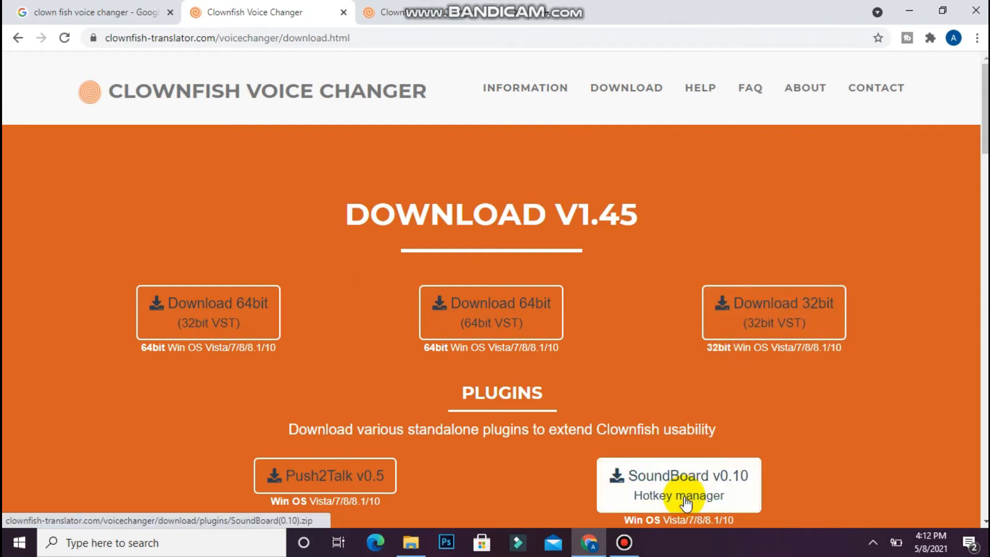
mouse_move(139, 354)
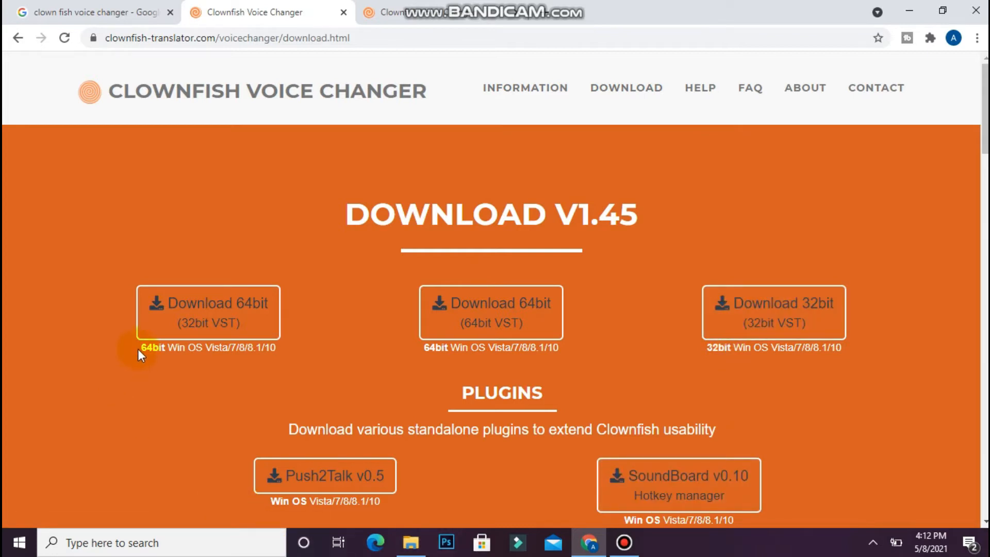
Drag across the Clownfish download page offering Download V1.45 64bit and 32bit installers.
left_click_drag(140, 347, 271, 347)
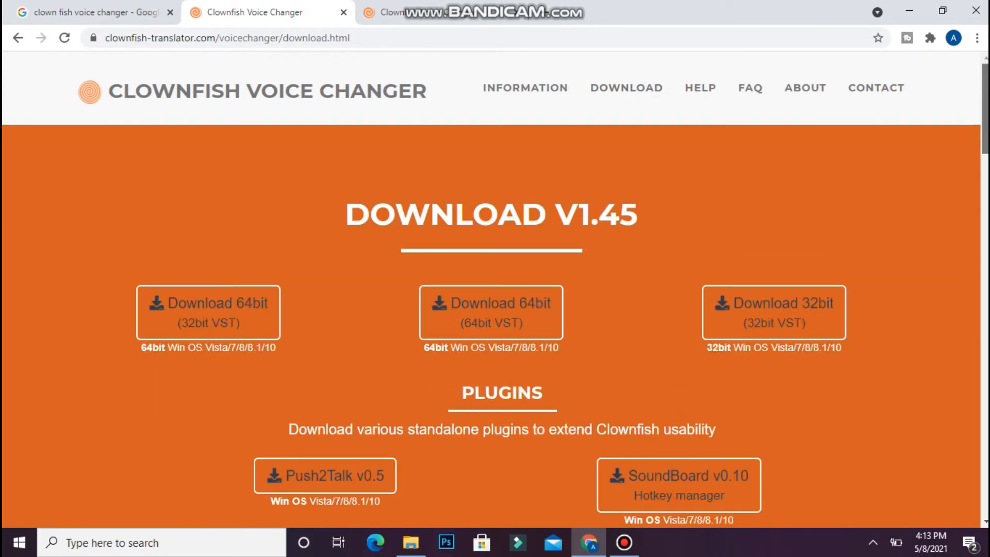
mouse_move(445, 294)
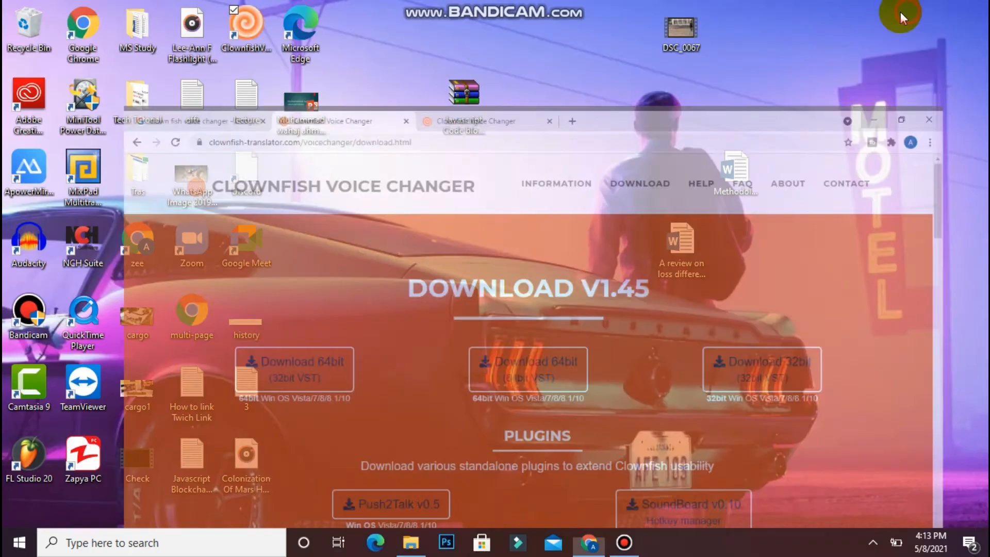
Minimize Chrome and choose Set Voice Changer from the Clownfish tray icon menu.
left_click(928, 119)
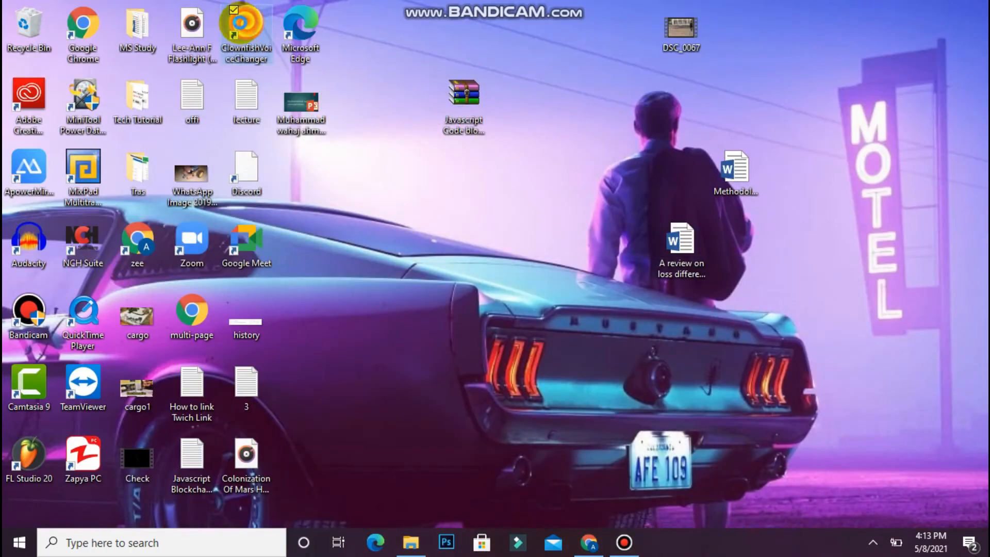
right_click(246, 24)
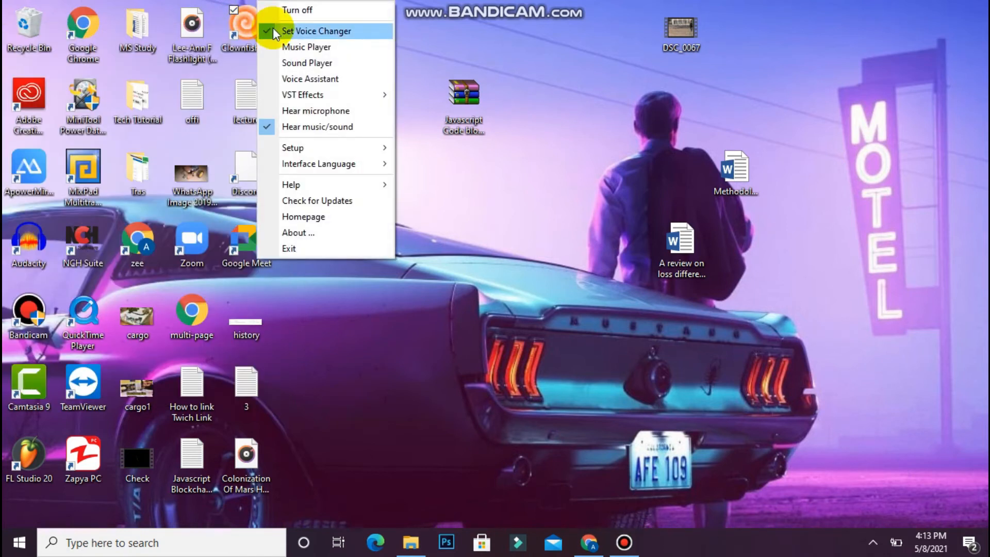
left_click(318, 31)
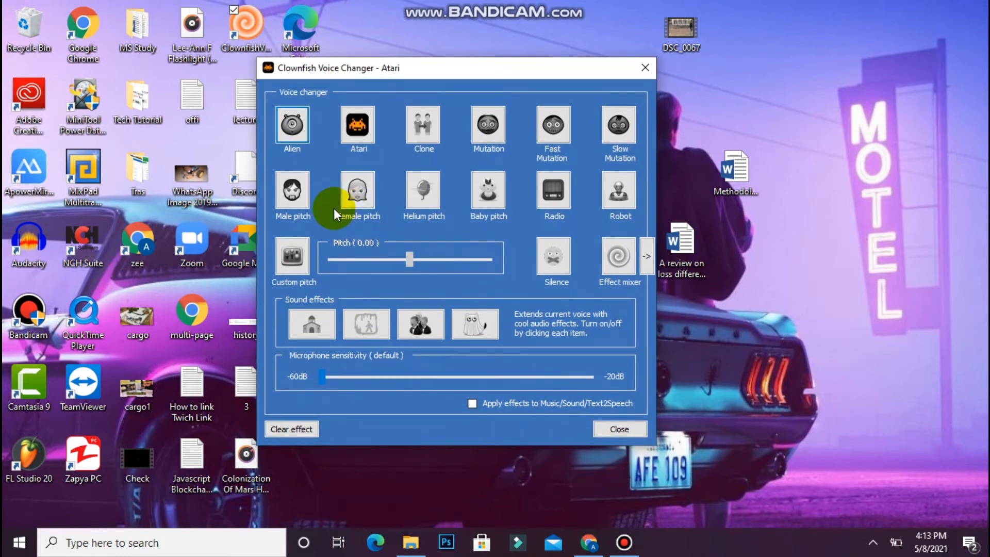
Select the Atari icon in the Voice changer window.
left_click(358, 125)
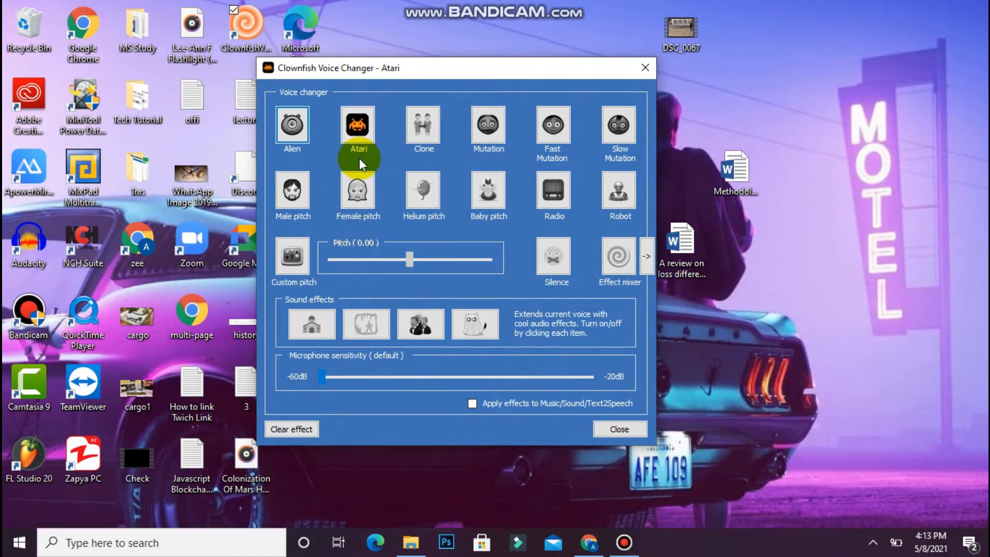